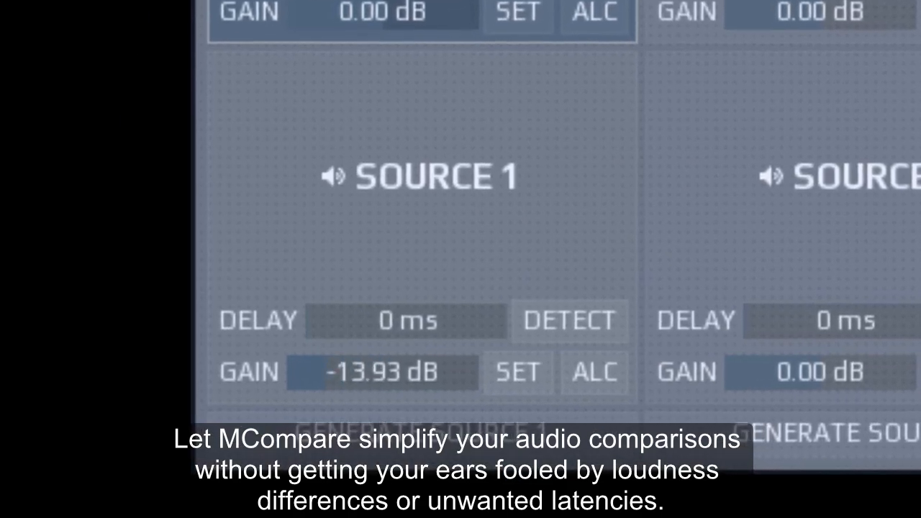
Set SLOTS to 4 in the Advanced panel, leaving four file and four source slots.
{"action": "left_click", "coordinate": [567, 319]}
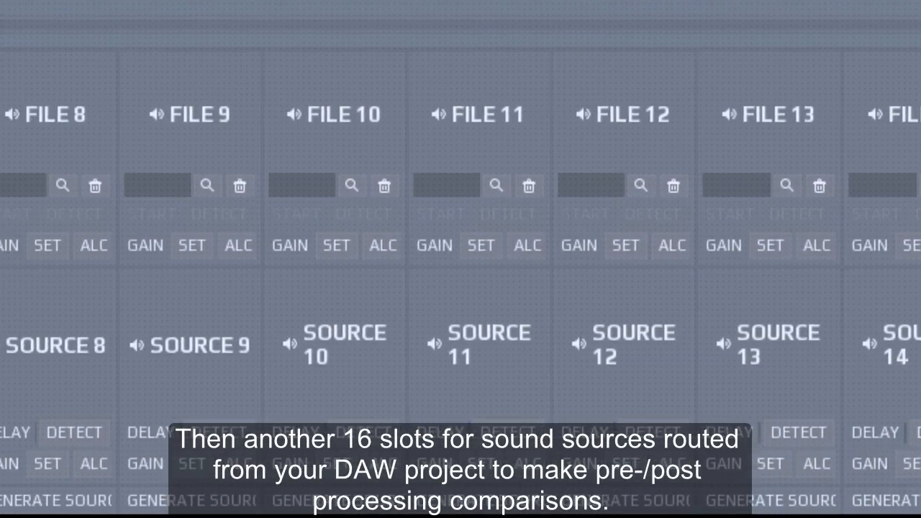
{"action": "scroll", "scroll_direction": "left", "scroll_amount": 3}
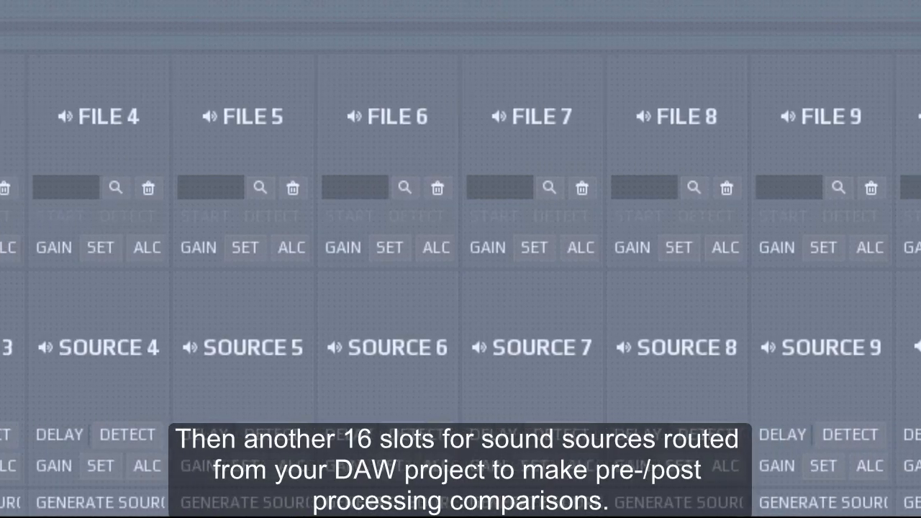
{"action": "scroll", "scroll_direction": "left", "scroll_amount": 3}
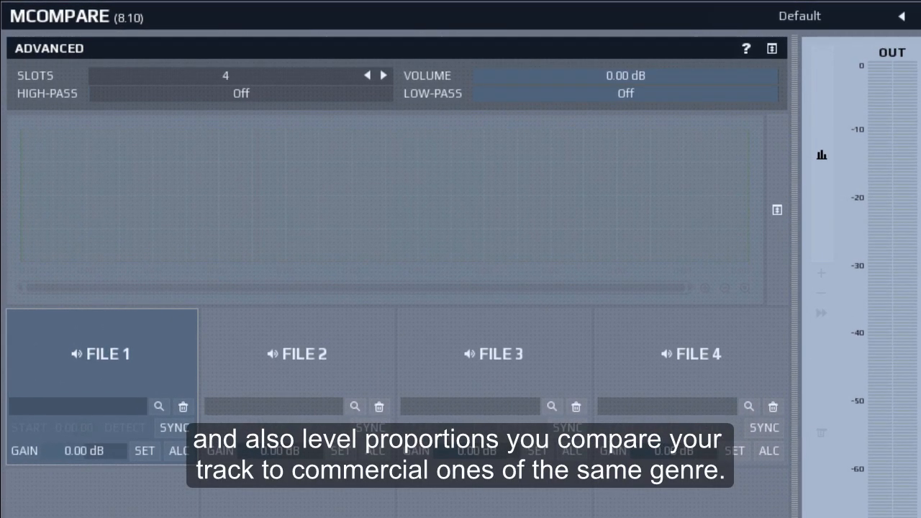
Browse to Desktop from File 1 and load the reference mix.
{"action": "left_click", "coordinate": [158, 405]}
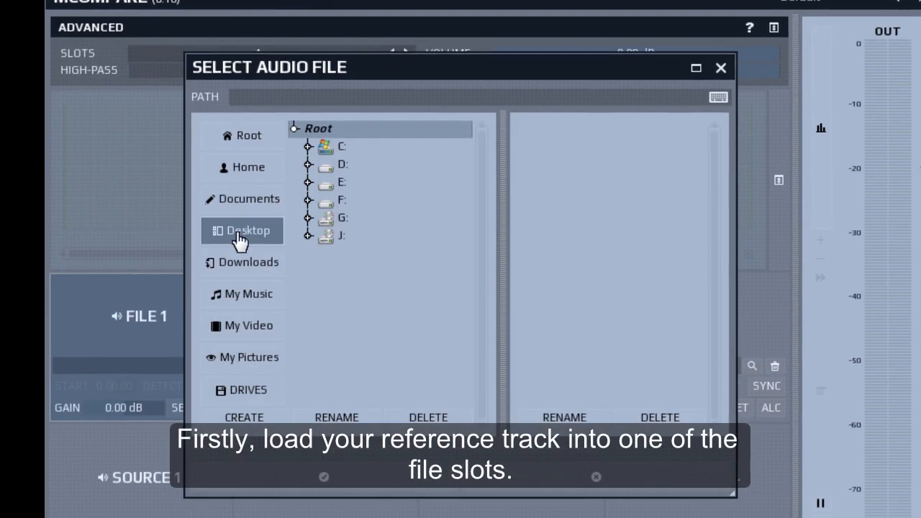
{"action": "left_click", "coordinate": [242, 230]}
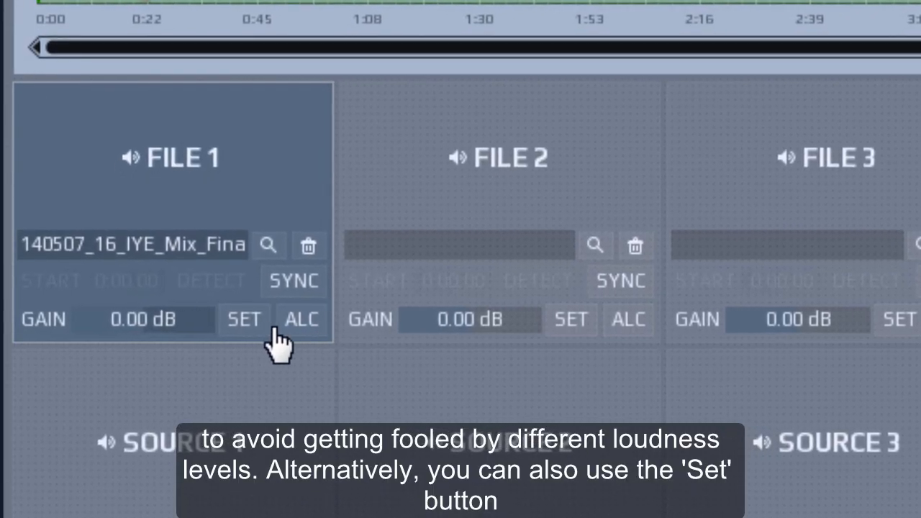
Use SET on File 1 so its gain becomes +19.70 dB, matching loudness.
{"action": "left_click", "coordinate": [244, 319]}
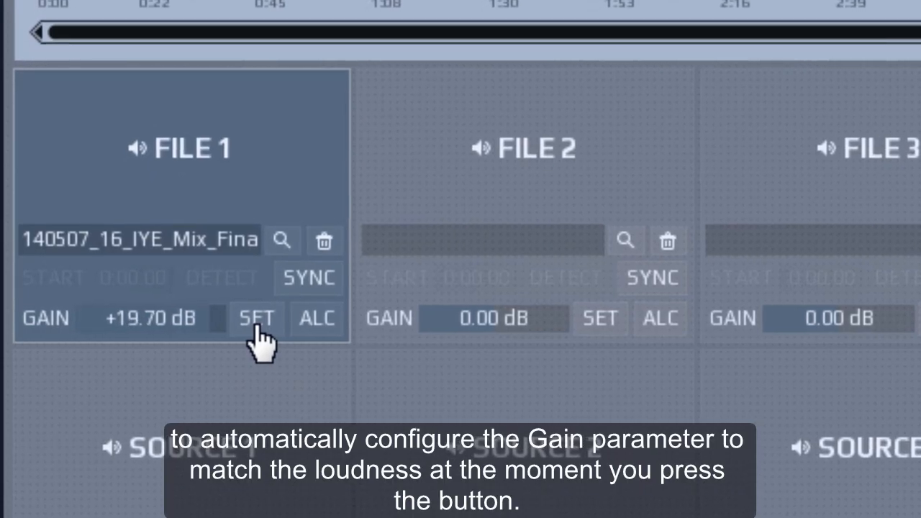
{"action": "left_click", "coordinate": [256, 318]}
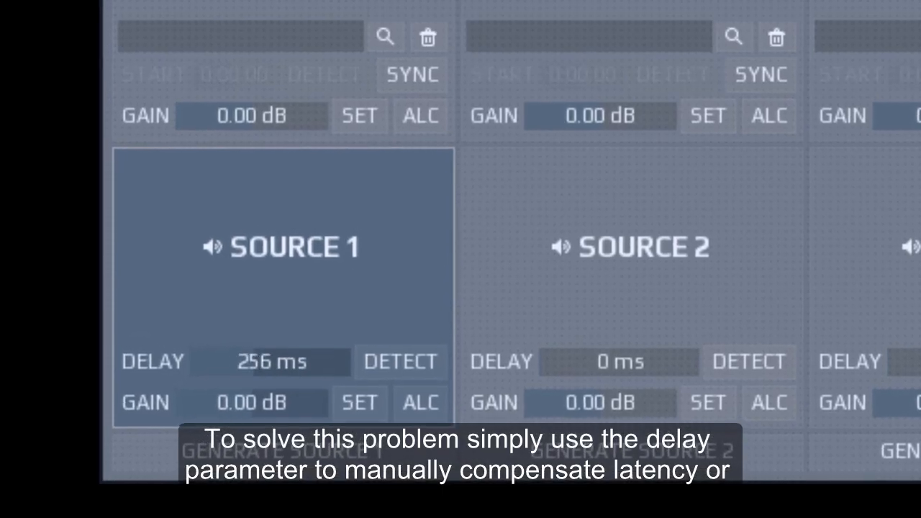
Set Source 1 DELAY to 256 ms to compensate its latency.
{"action": "left_click", "coordinate": [400, 362]}
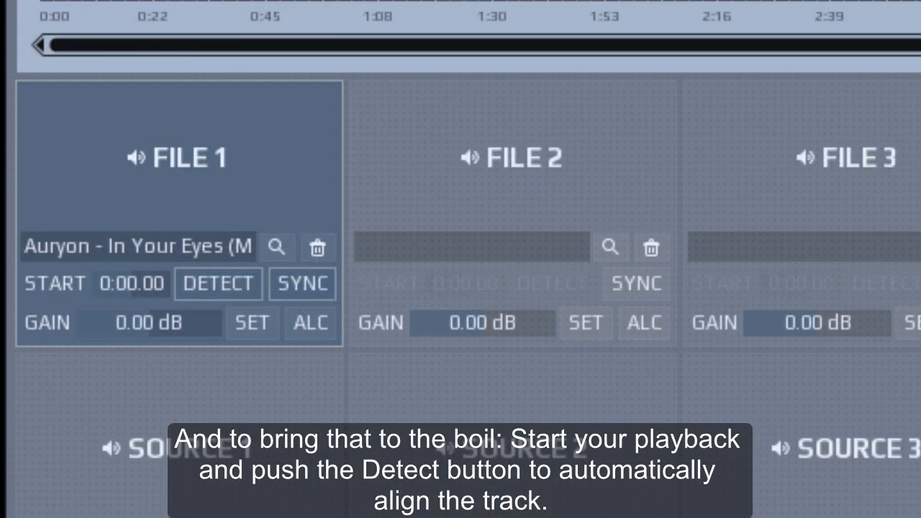
Run DETECT on File 1 to auto-align the Auryon track with playback.
{"action": "left_click", "coordinate": [219, 284]}
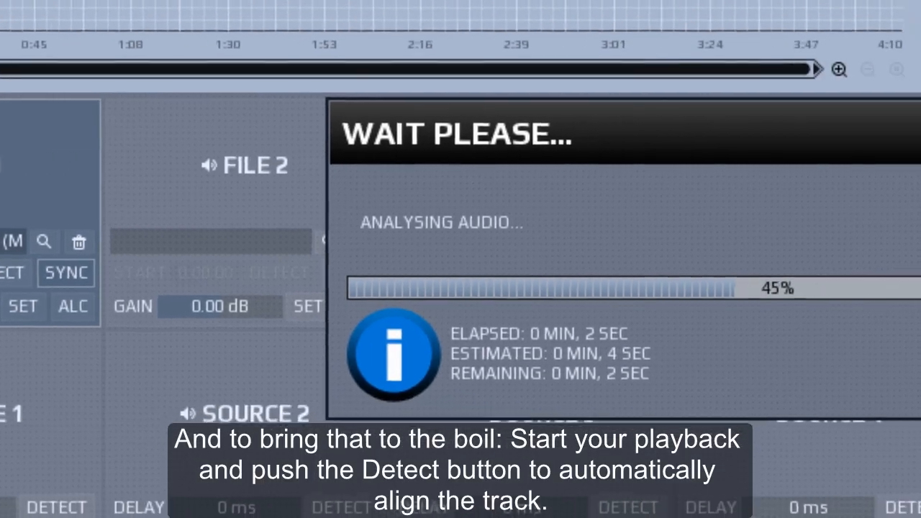